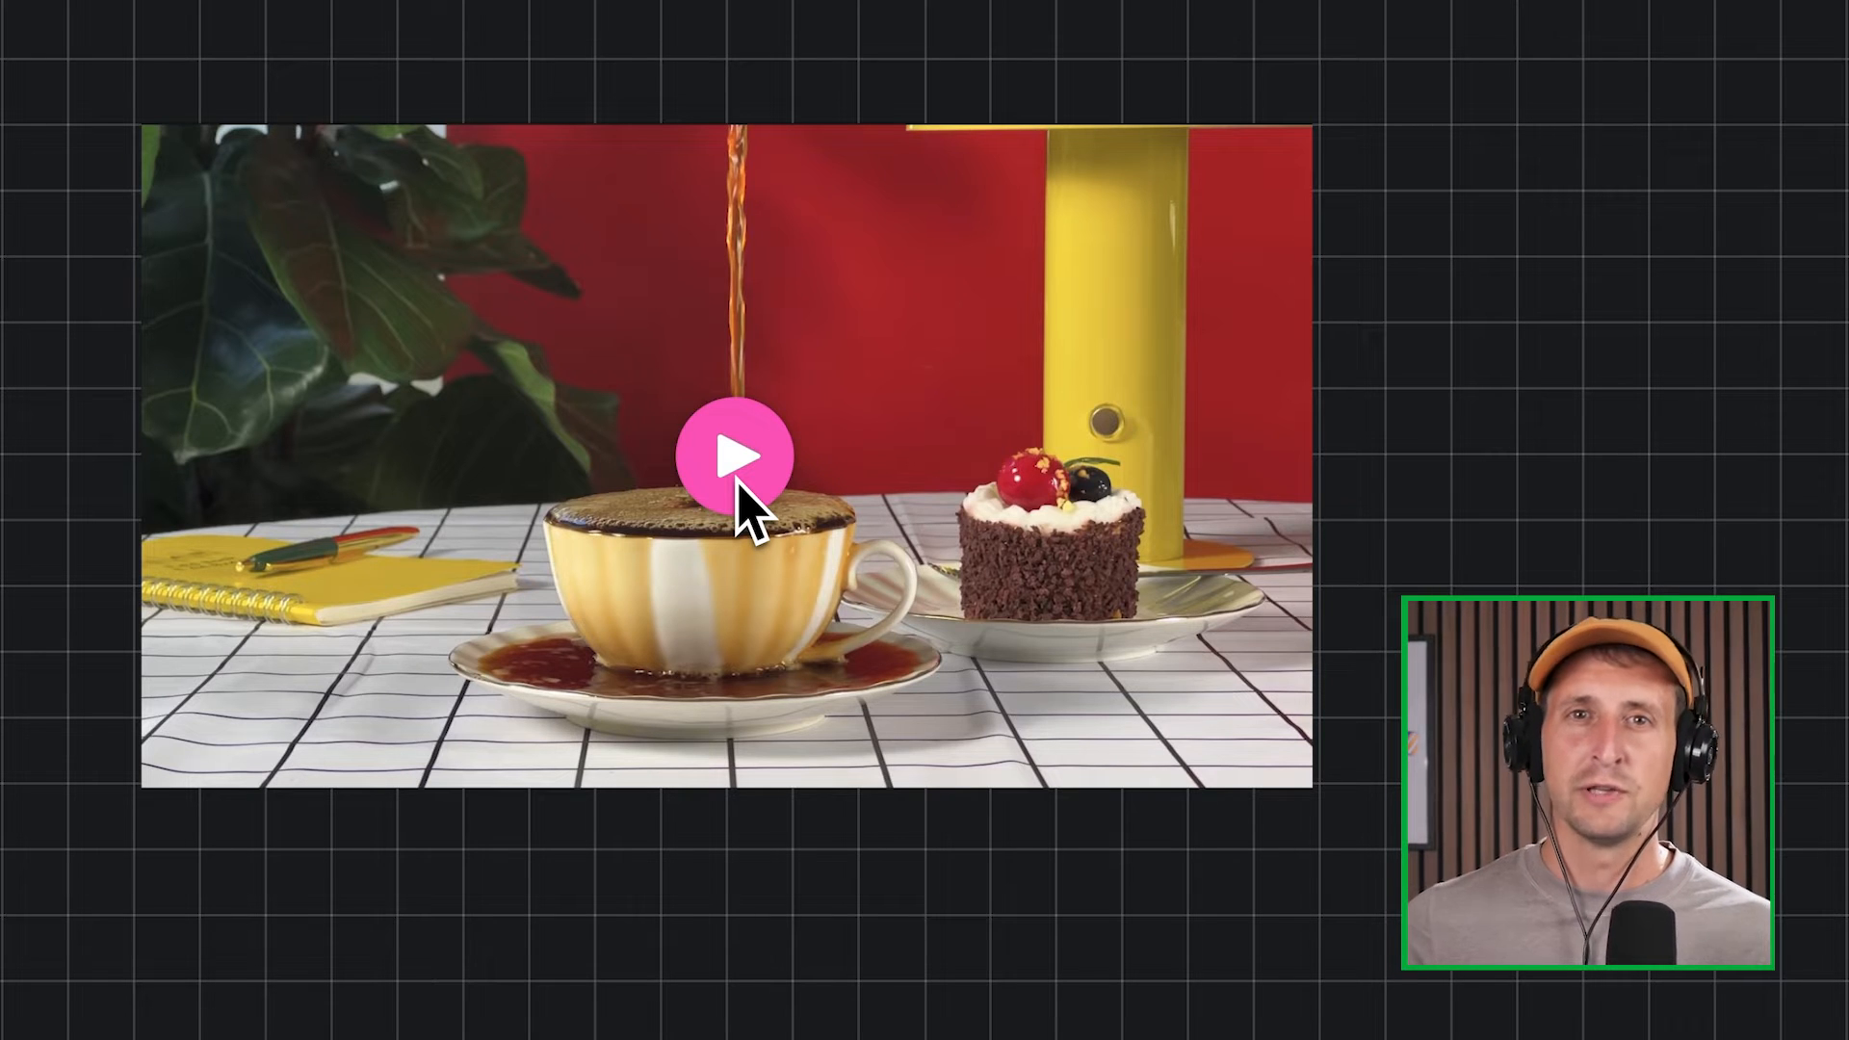
# Start the coffee-pouring video from its pink poster play button, then pause it.
pyautogui.click(737, 456)
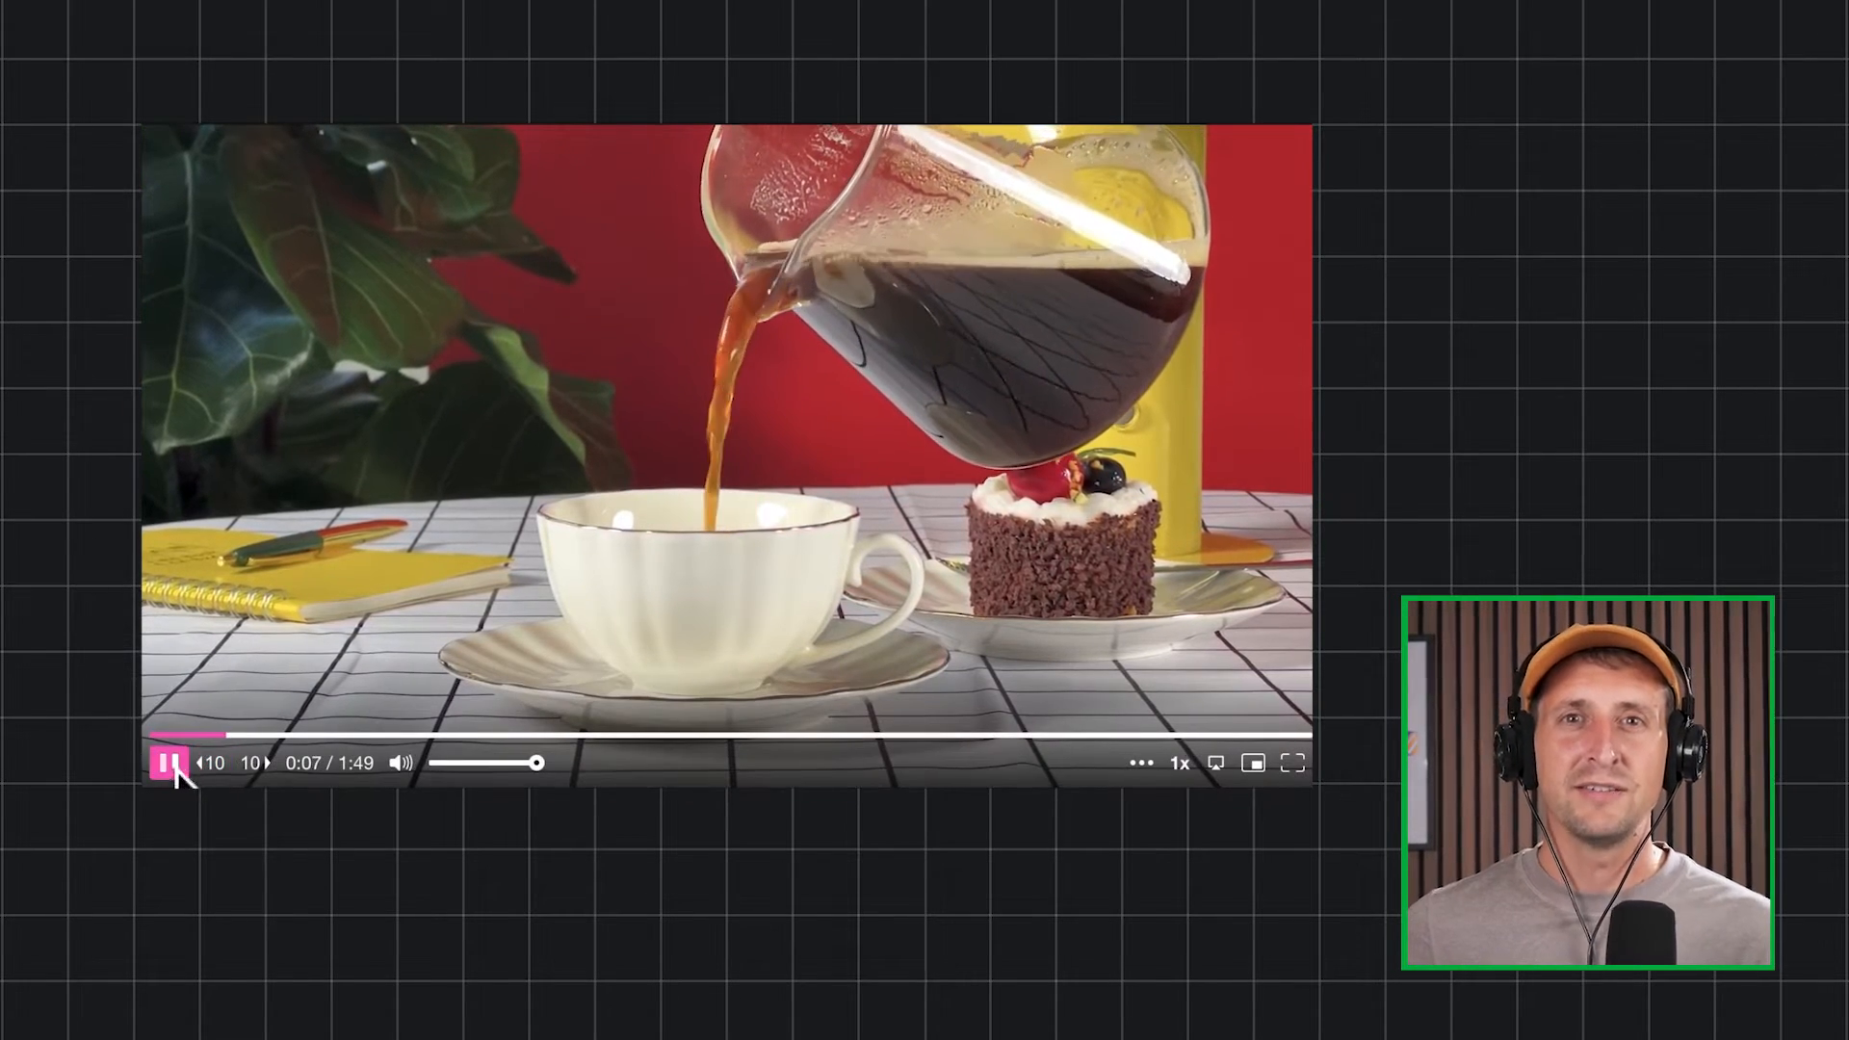
pyautogui.click(171, 762)
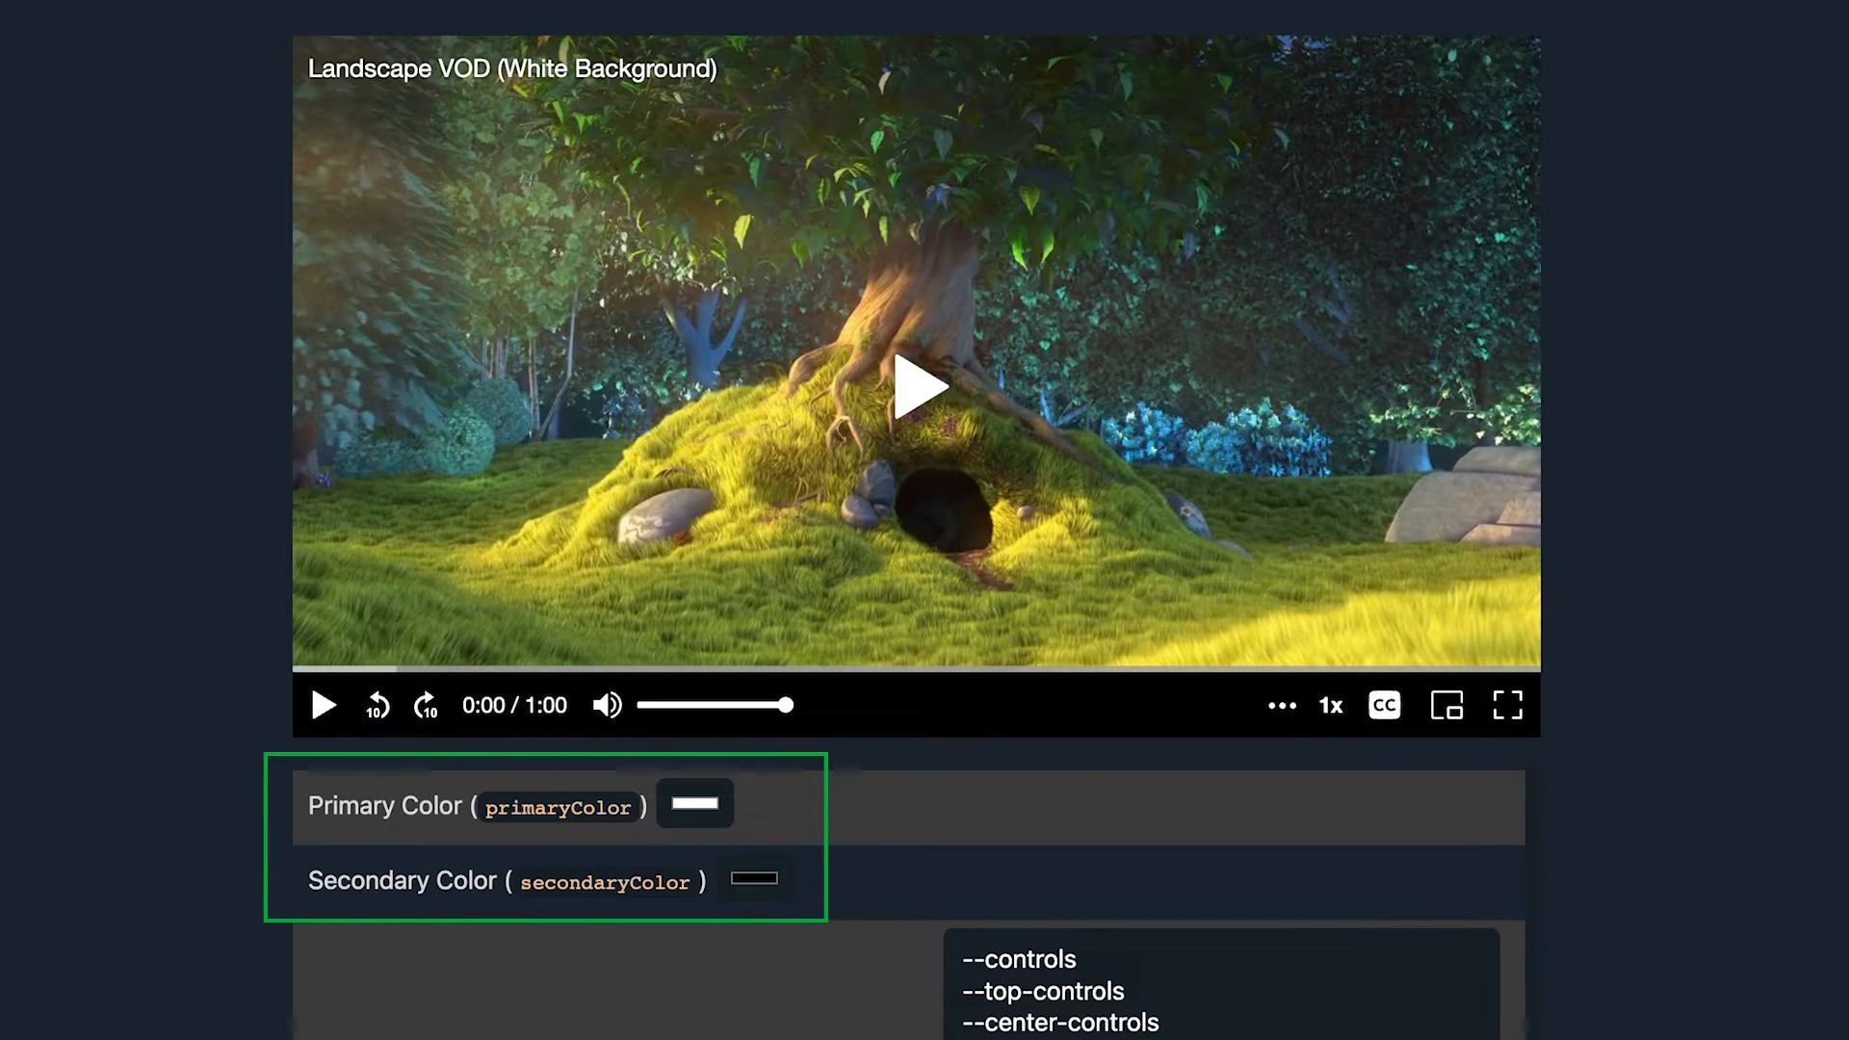
# Load the Landscape VOD (White Background) demo with primaryColor and secondaryColor options.
pyautogui.click(693, 803)
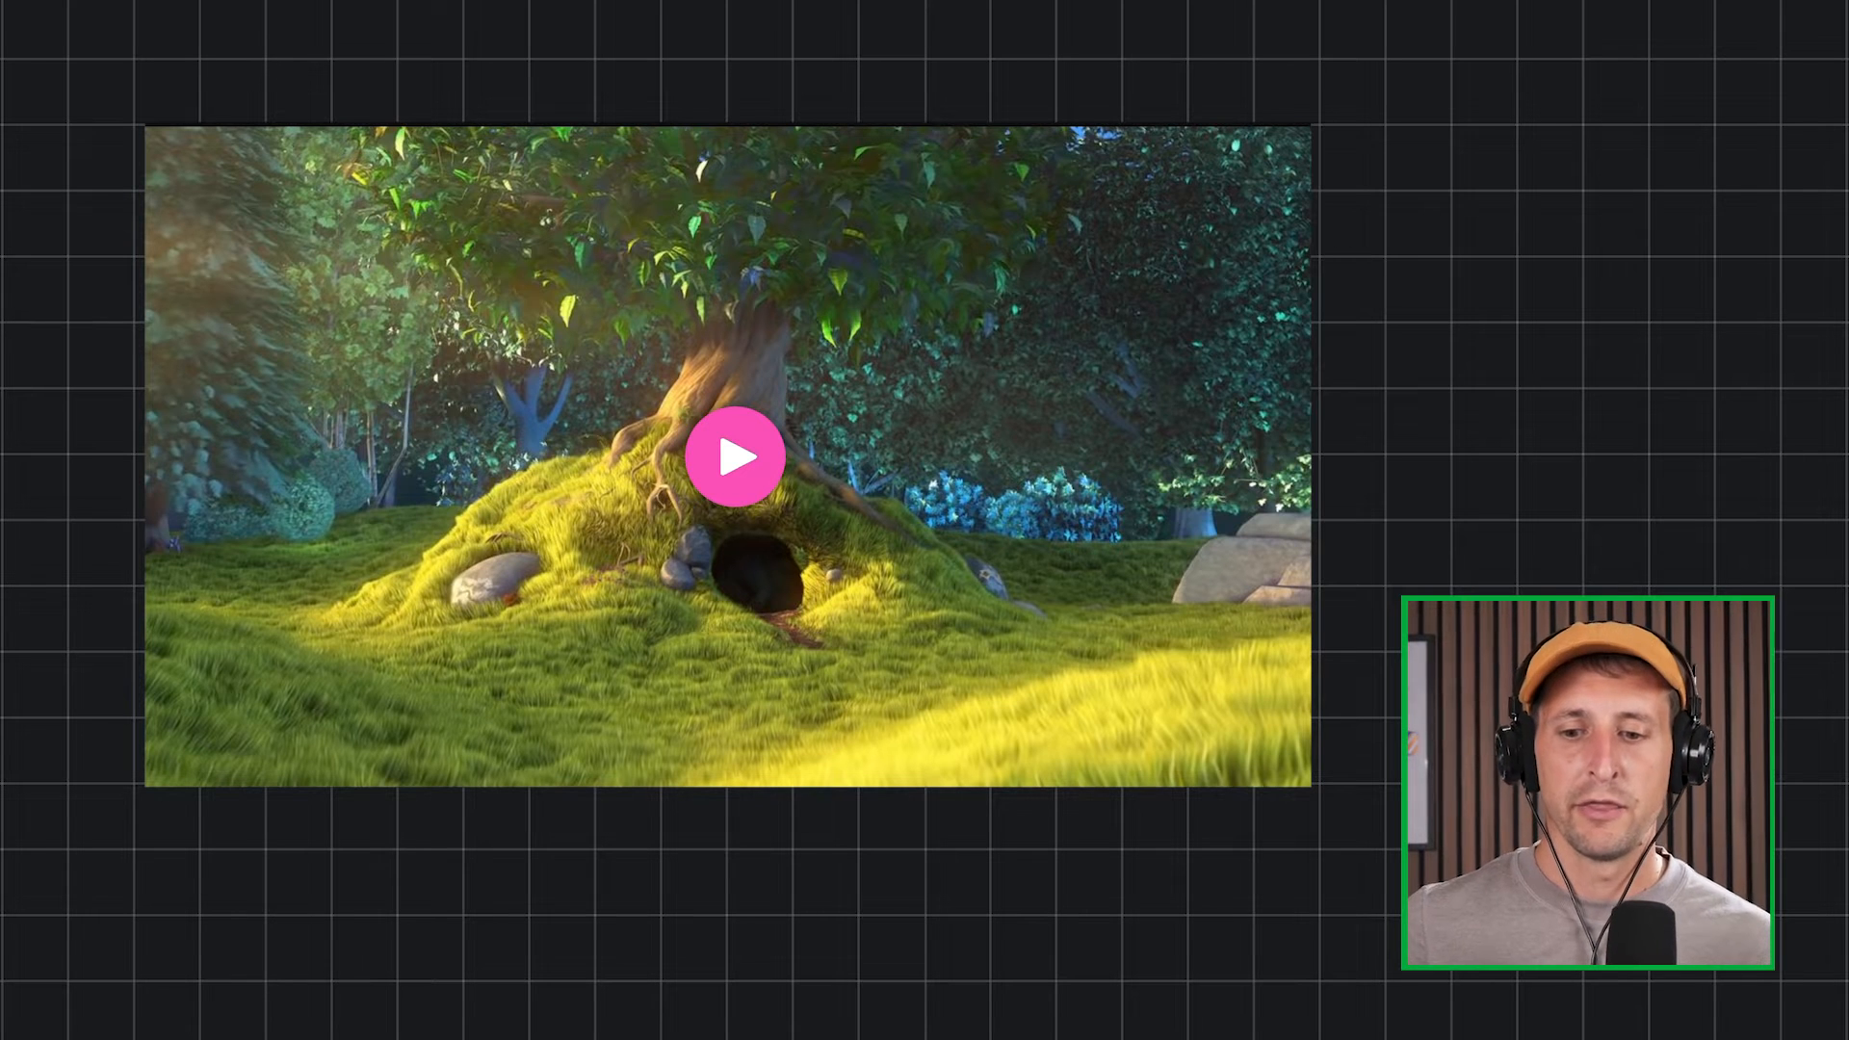
# Start the Big Buck Bunny forest video and pause it near the beginning.
pyautogui.click(737, 456)
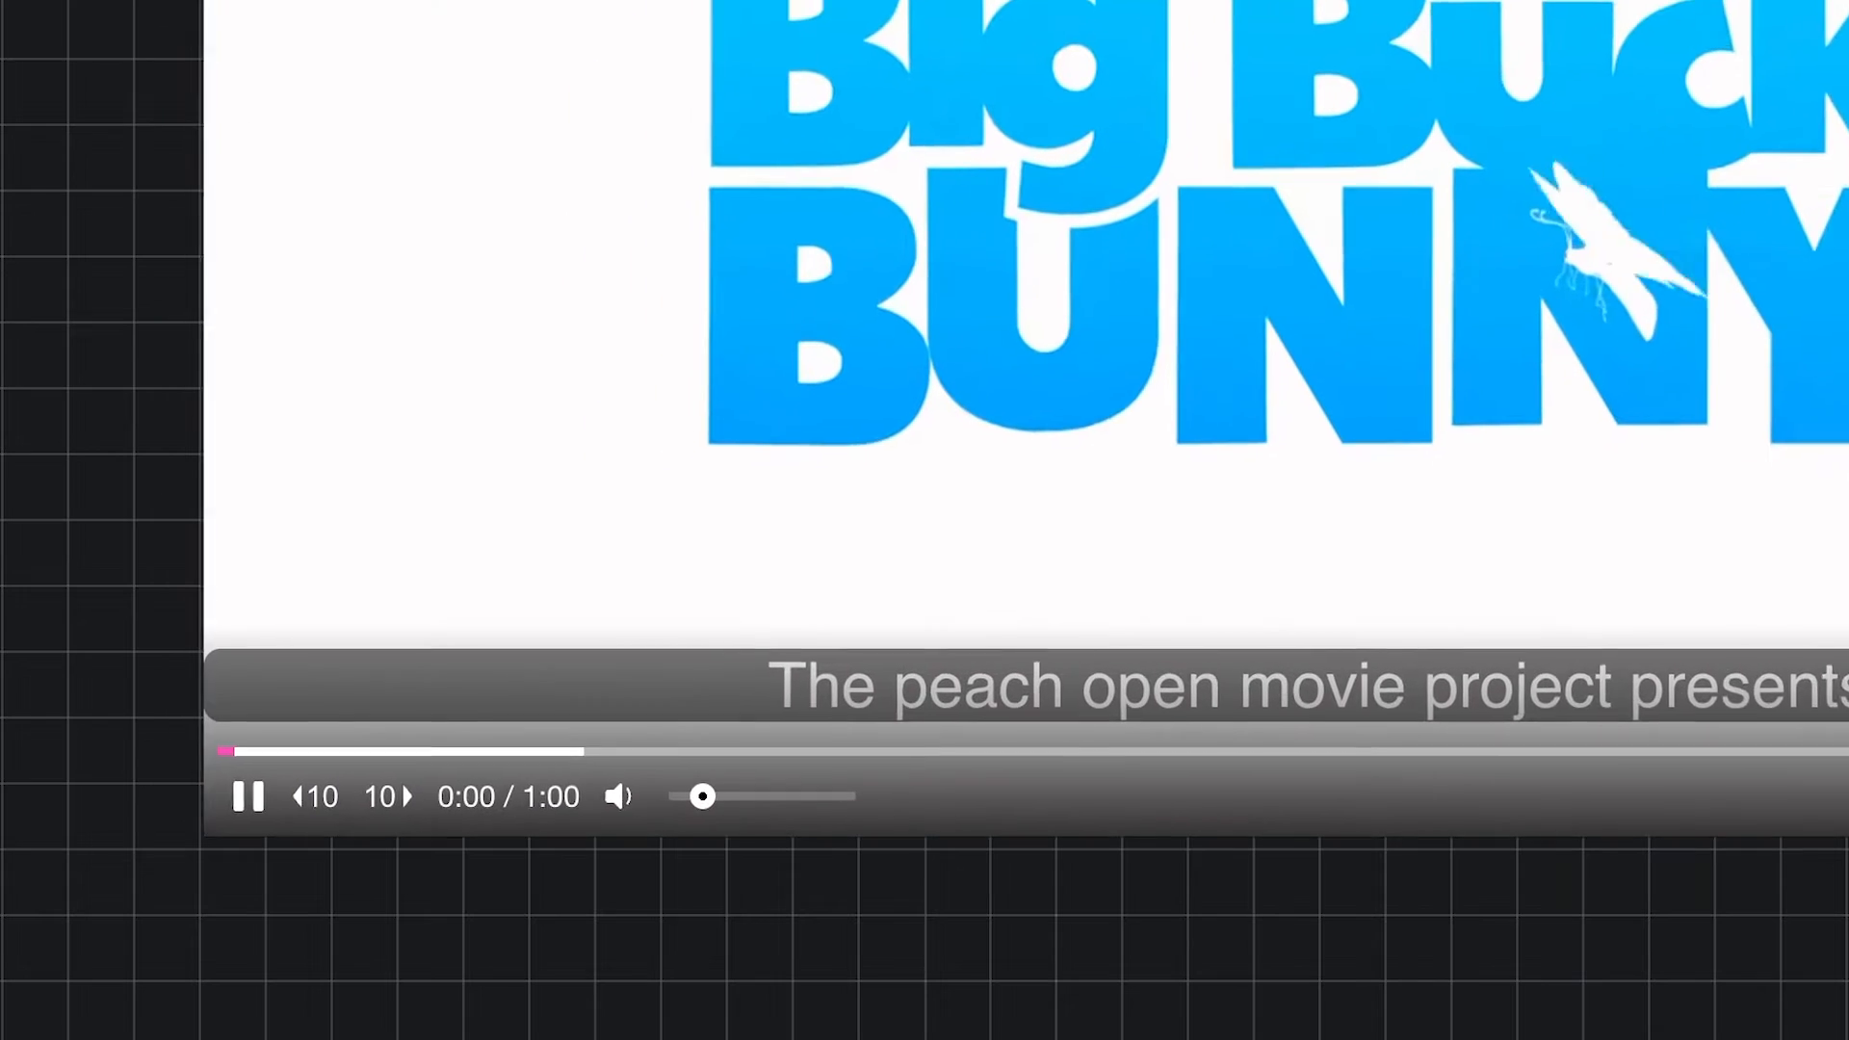
pyautogui.click(249, 797)
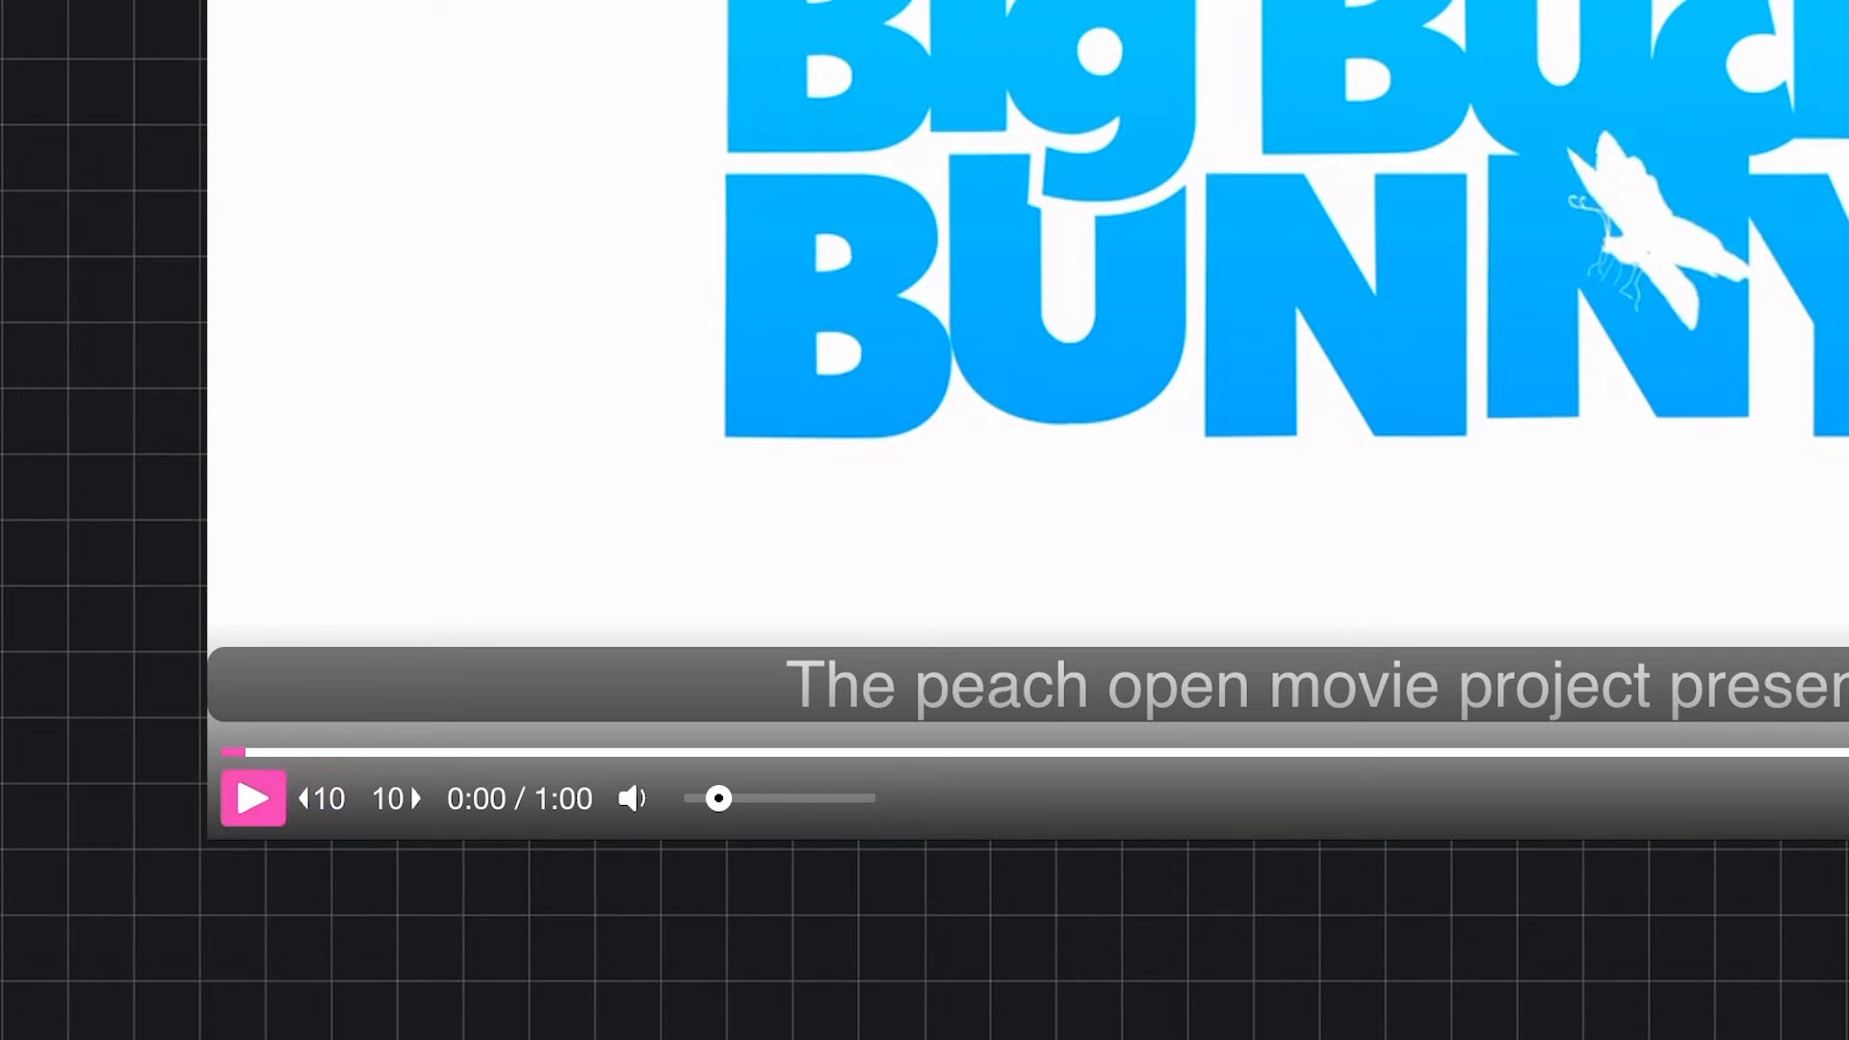
# Resume Big Buck Bunny to about 0:04, then mute its sound.
pyautogui.click(252, 797)
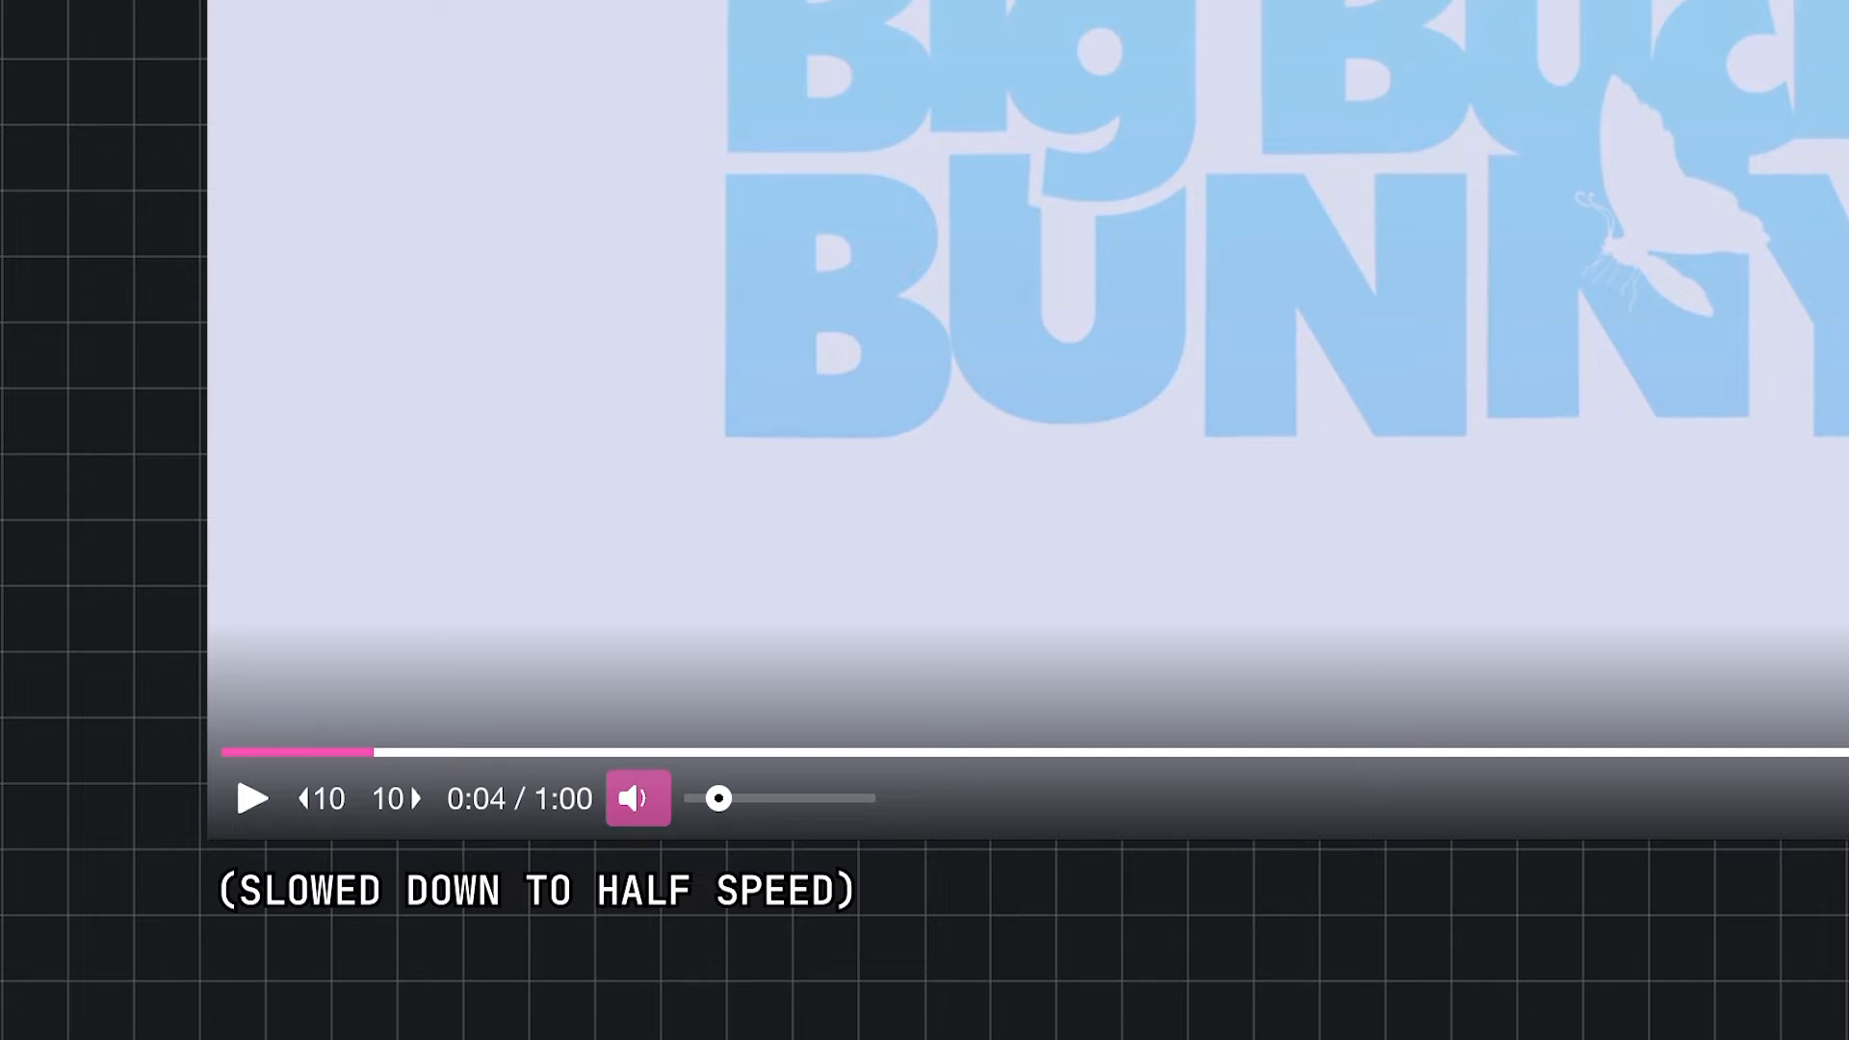
pyautogui.click(637, 798)
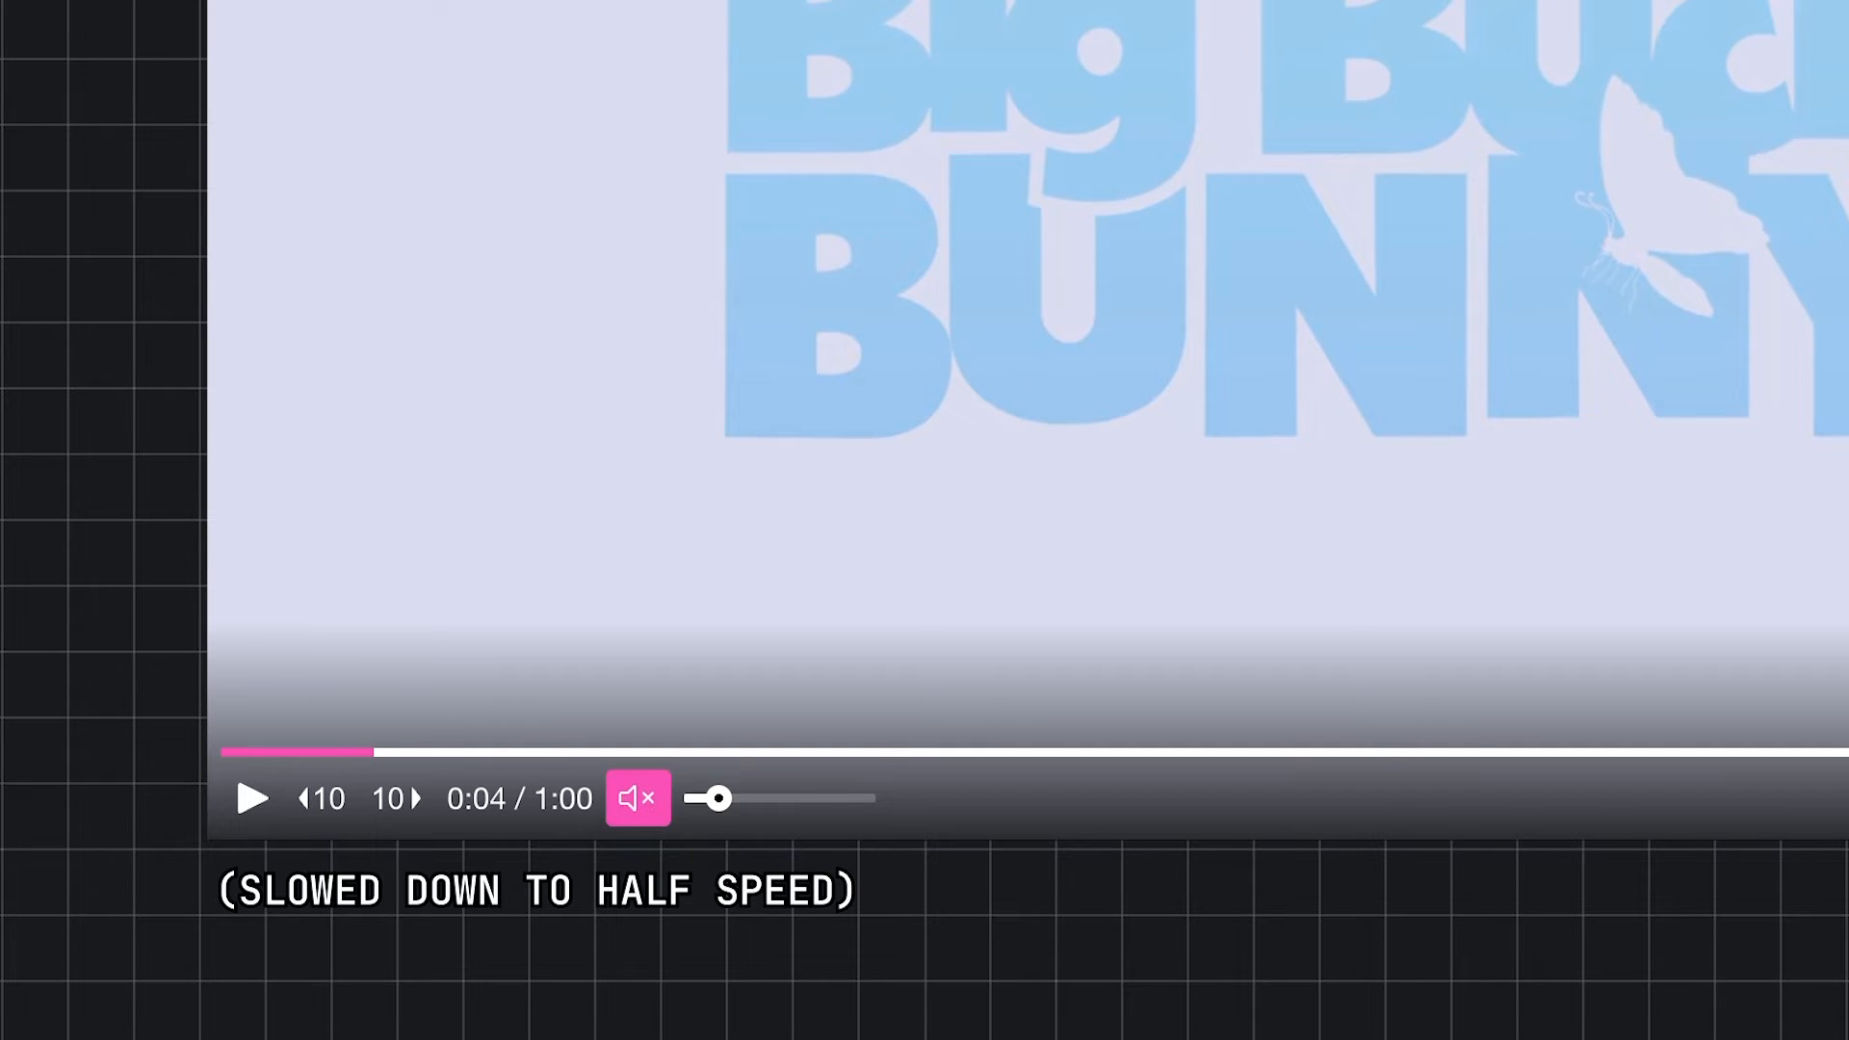